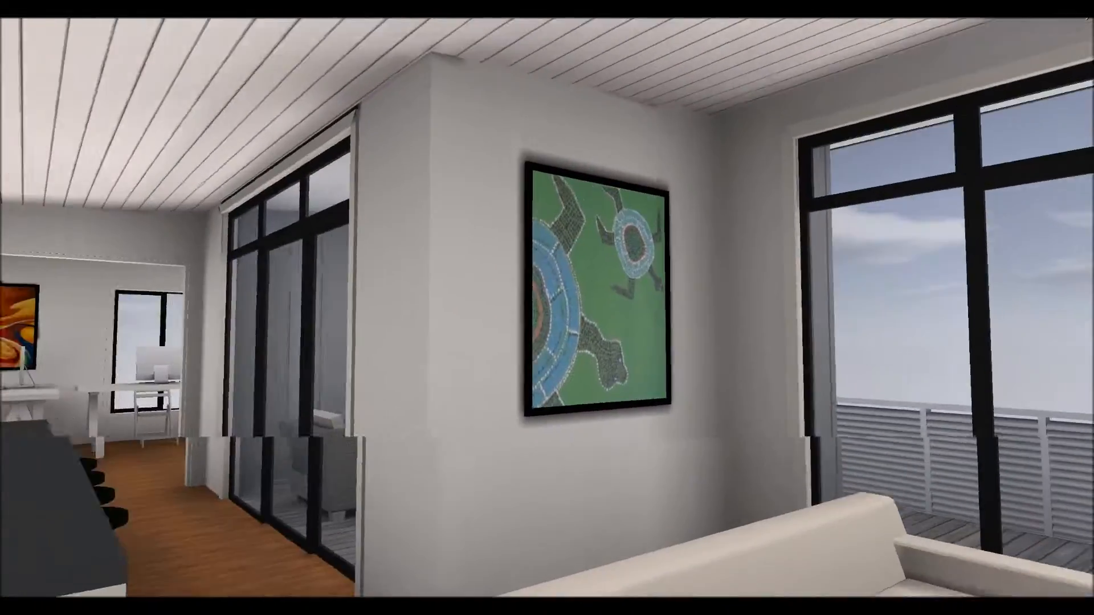
mouse_move(547, 308)
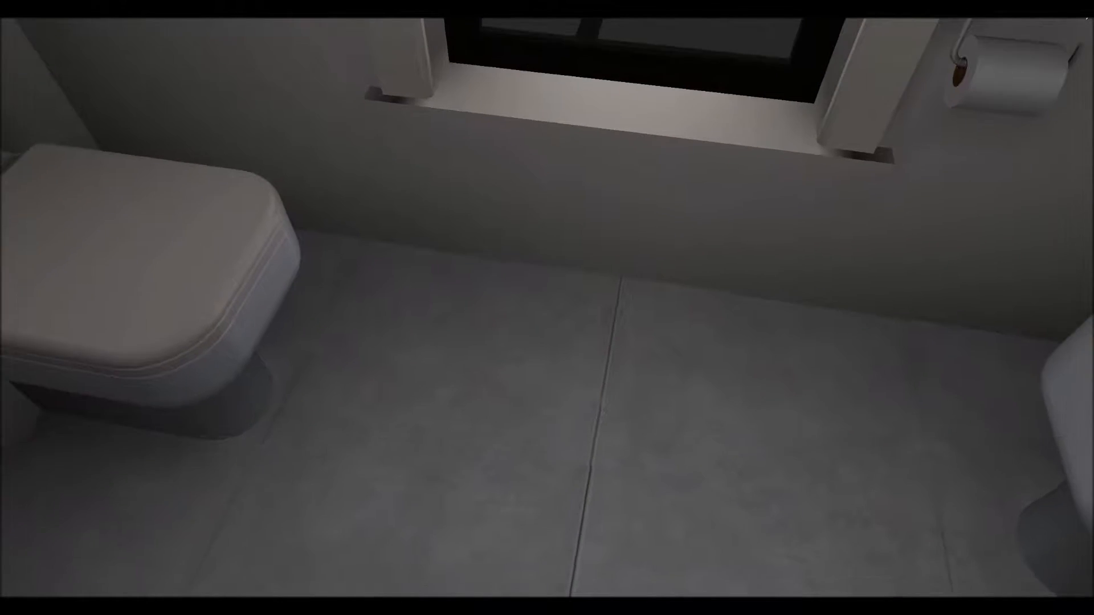
mouse_move(547, 308)
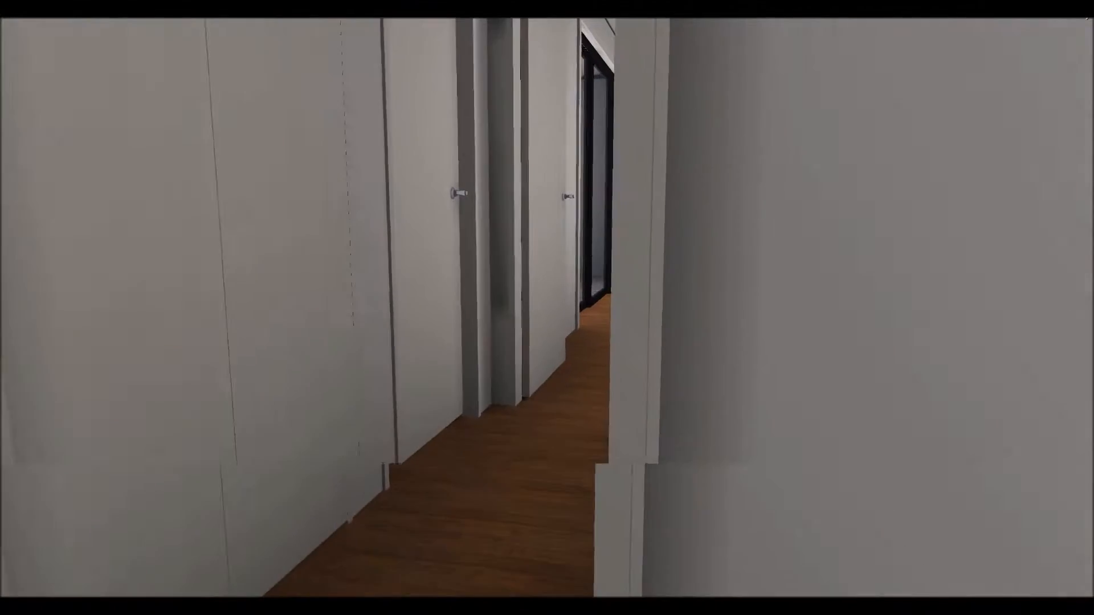